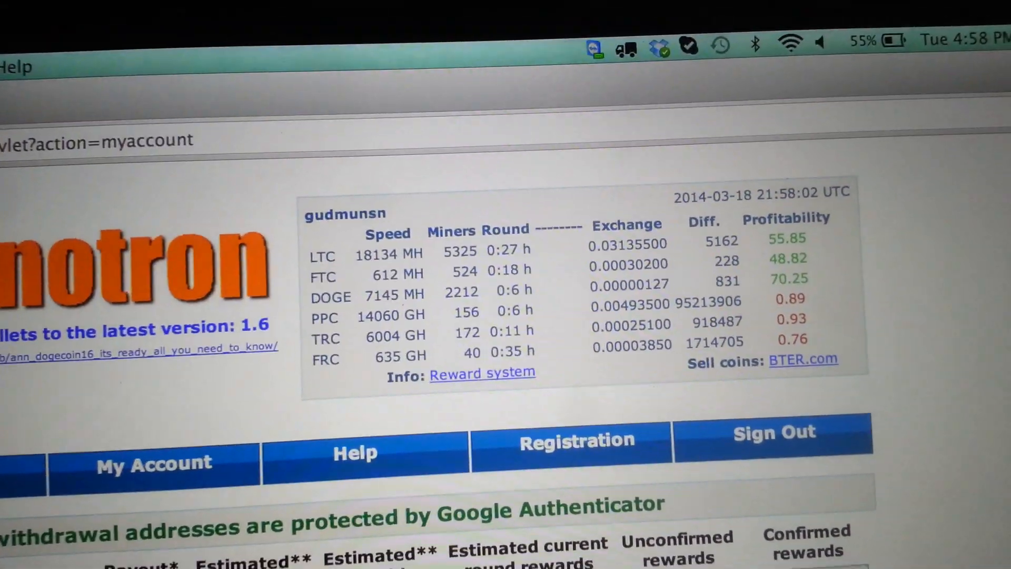
scroll(down, 3)
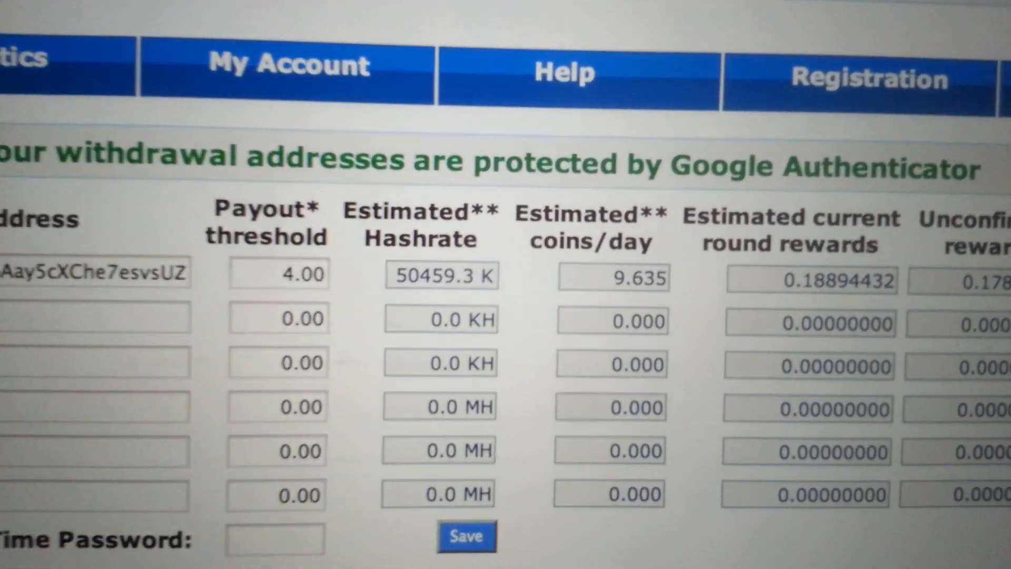
scroll(down, 3)
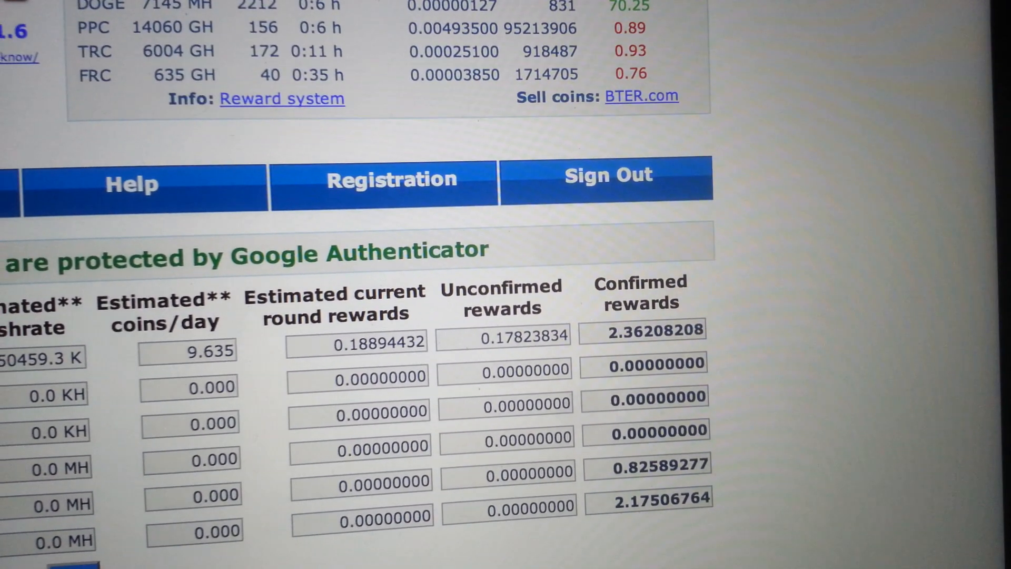
scroll(down, 3)
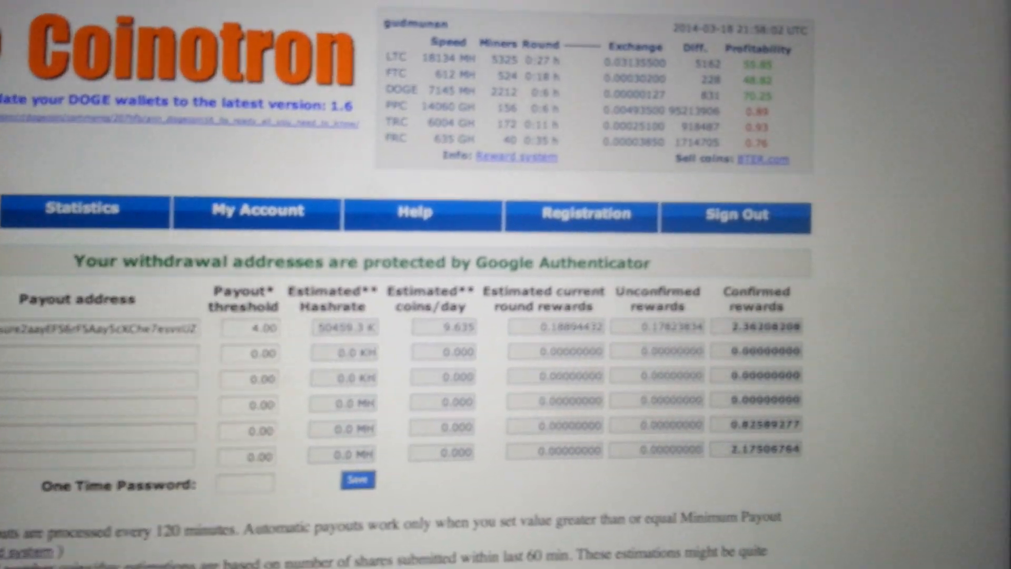
scroll(down, 3)
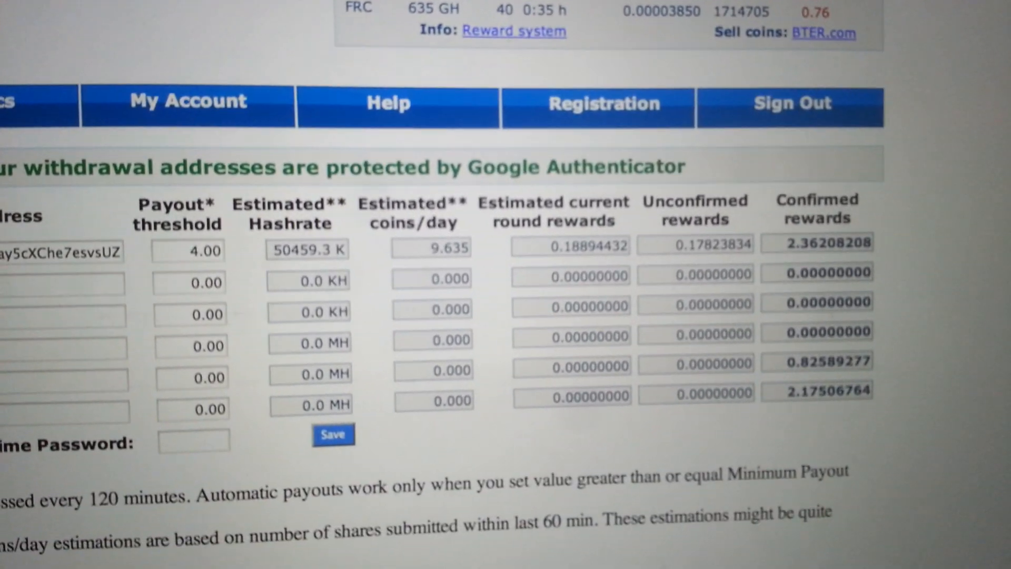
scroll(down, 3)
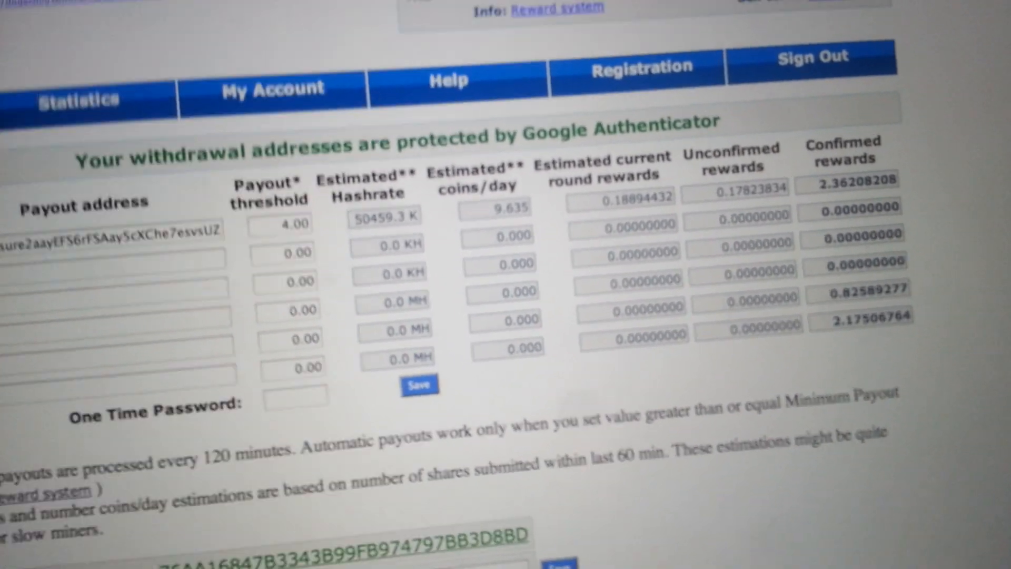
scroll(down, 3)
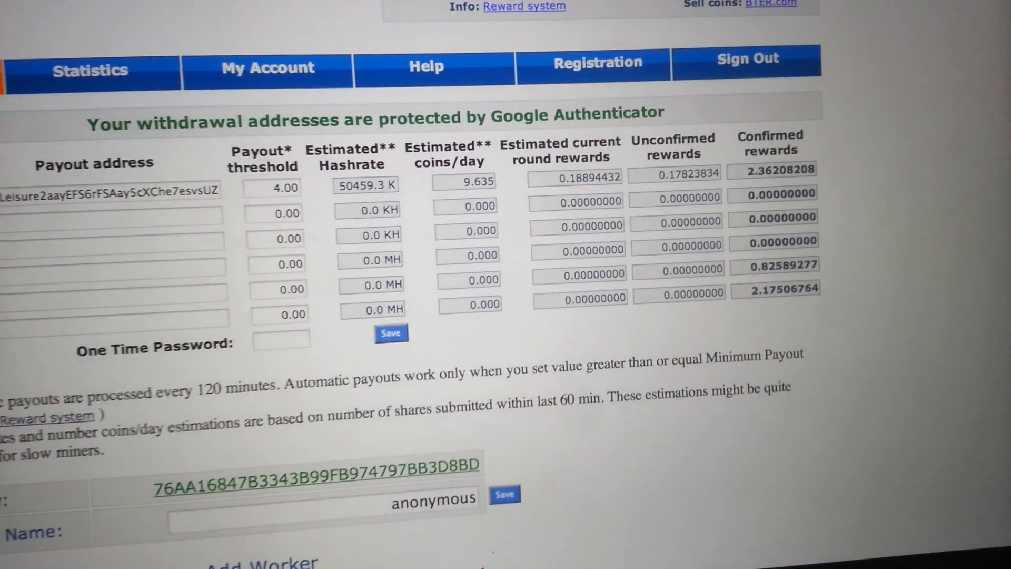
scroll(down, 3)
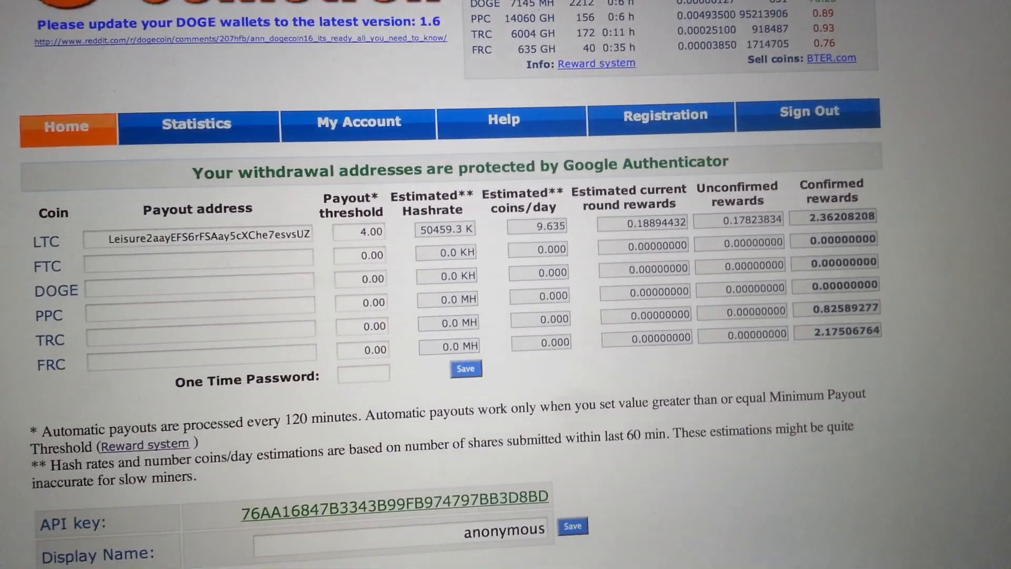
scroll(down, 3)
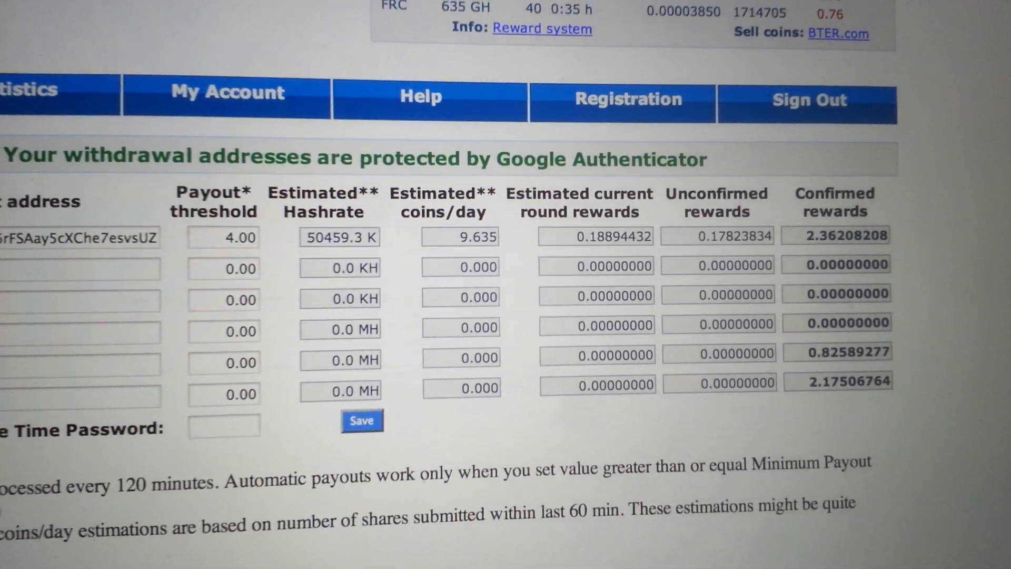
scroll(down, 3)
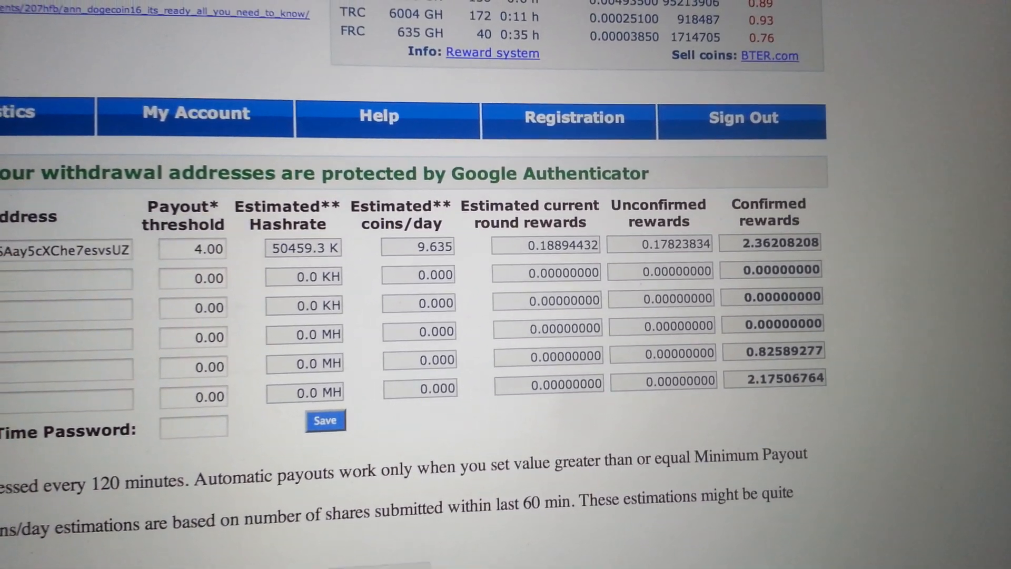
scroll(down, 3)
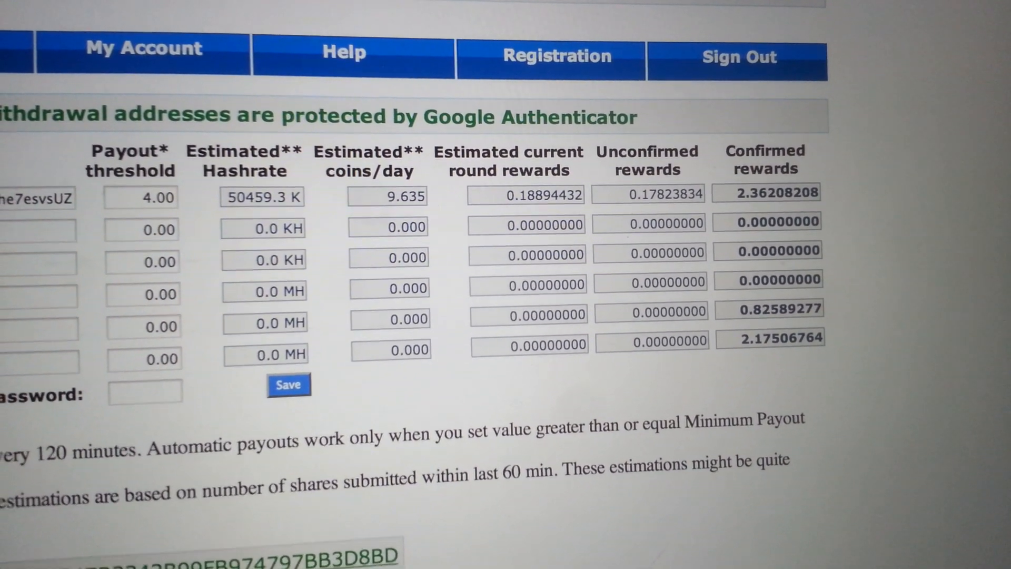
scroll(down, 3)
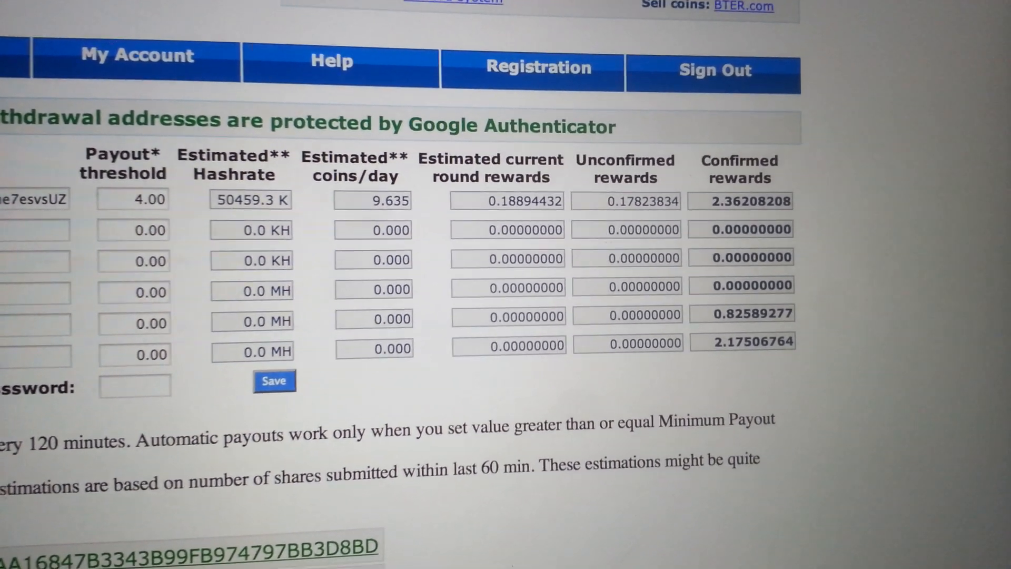
scroll(down, 3)
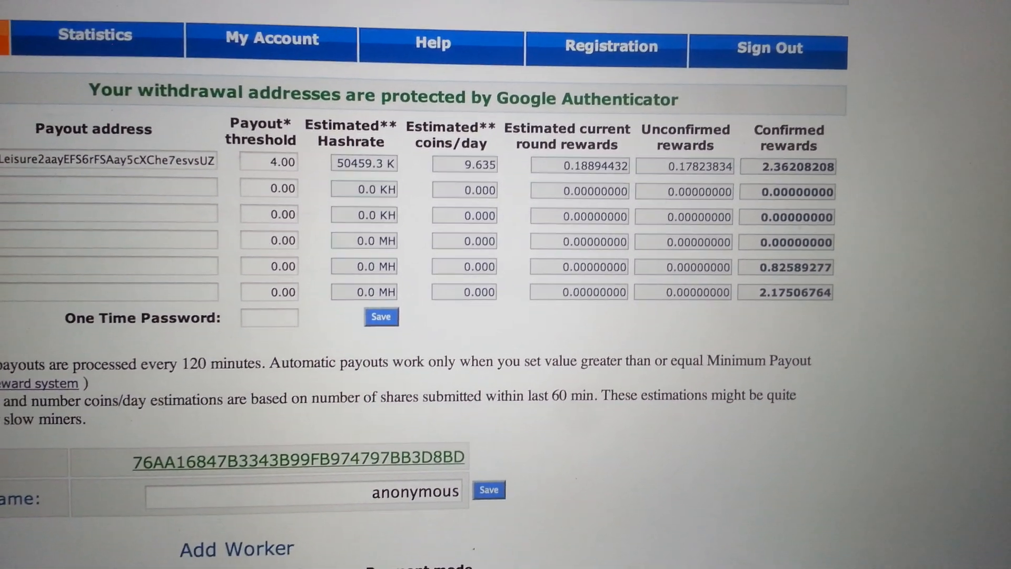
scroll(down, 3)
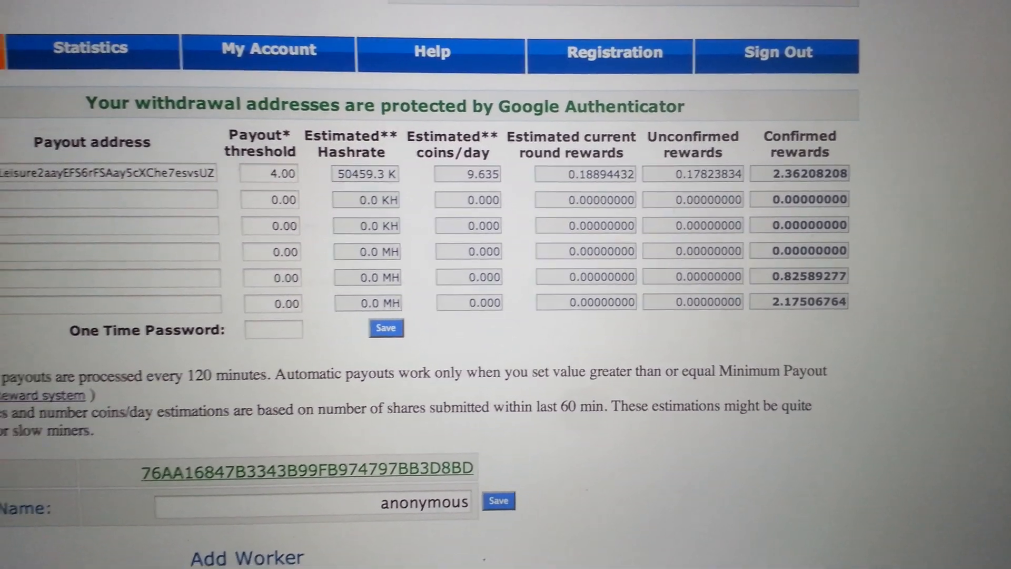
scroll(down, 3)
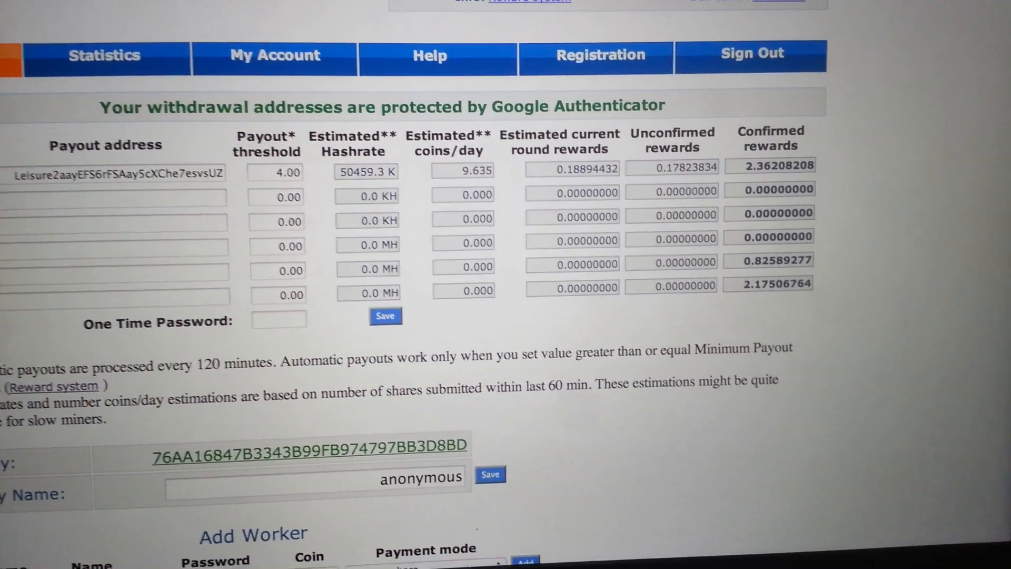